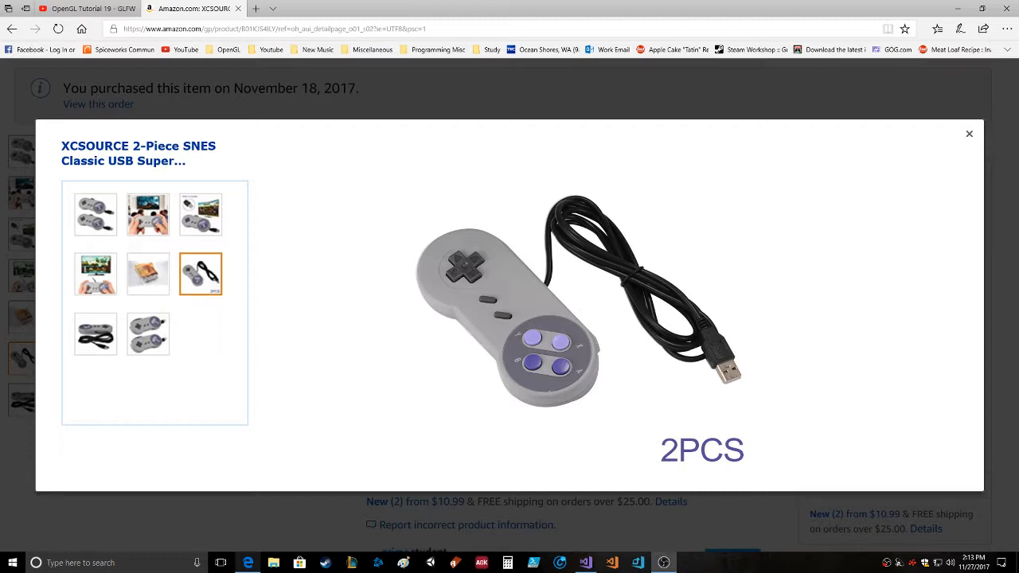
mouse_move(903, 386)
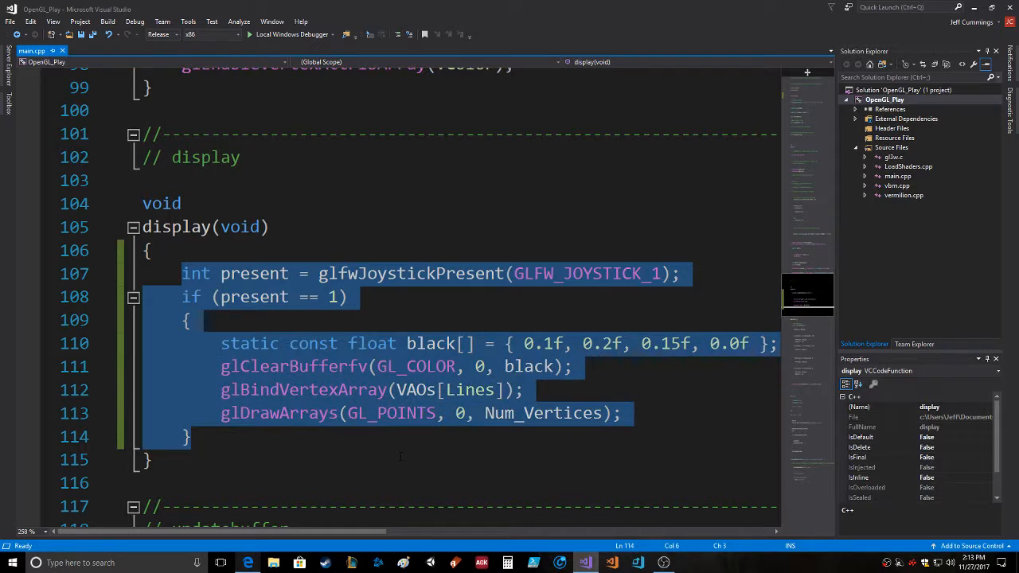
mouse_move(398, 369)
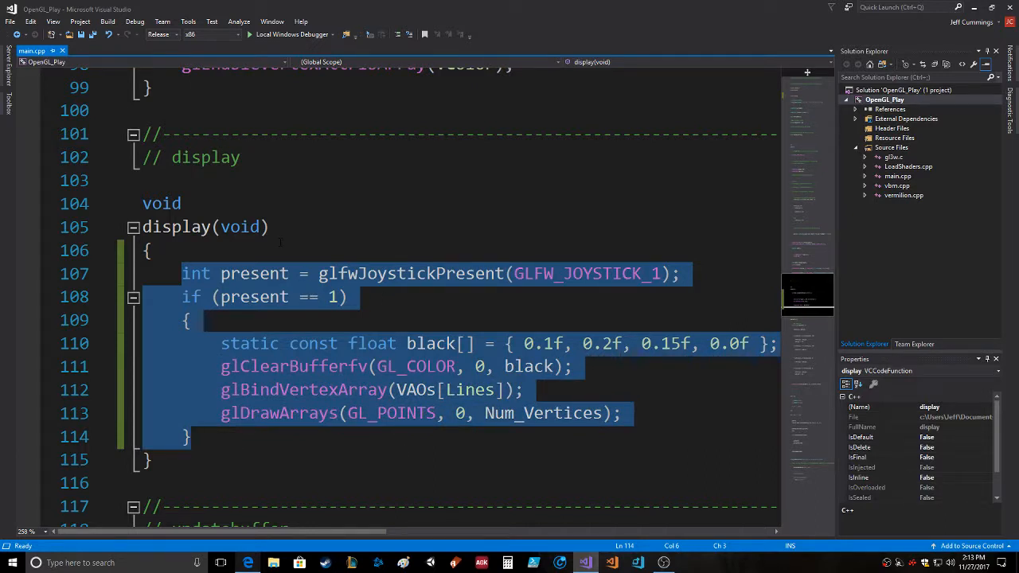
click(148, 250)
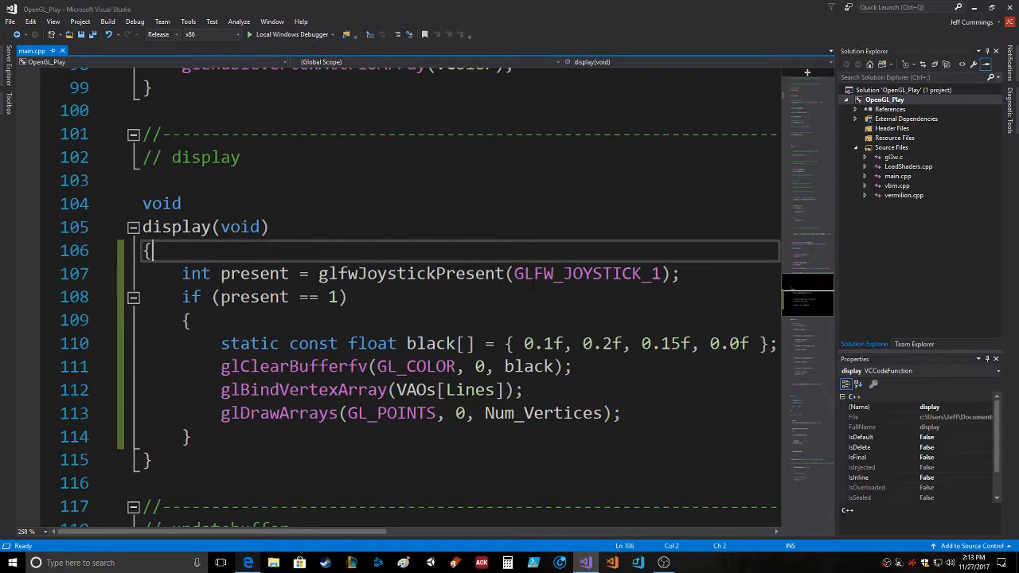
double_click(587, 273)
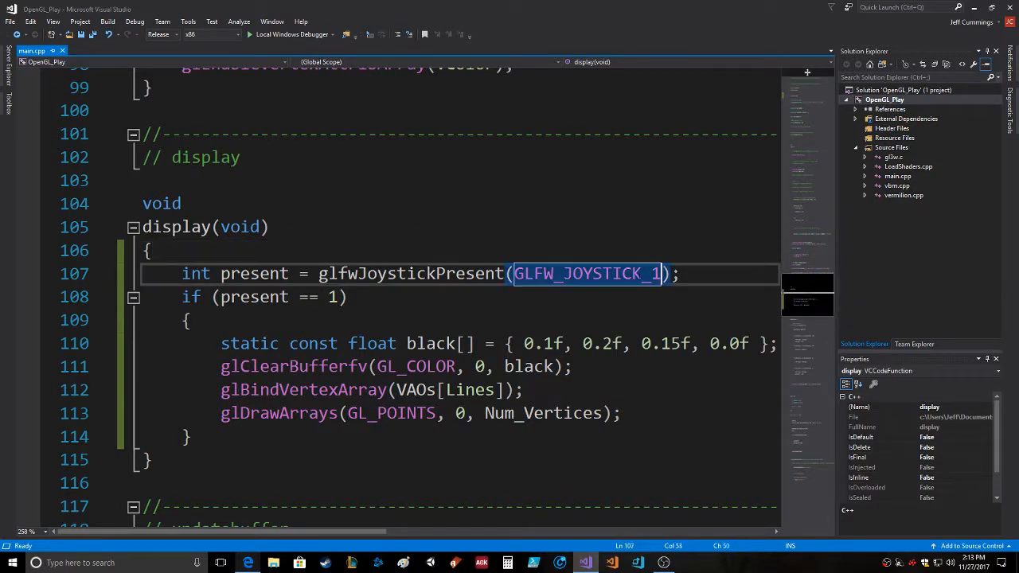
click(681, 274)
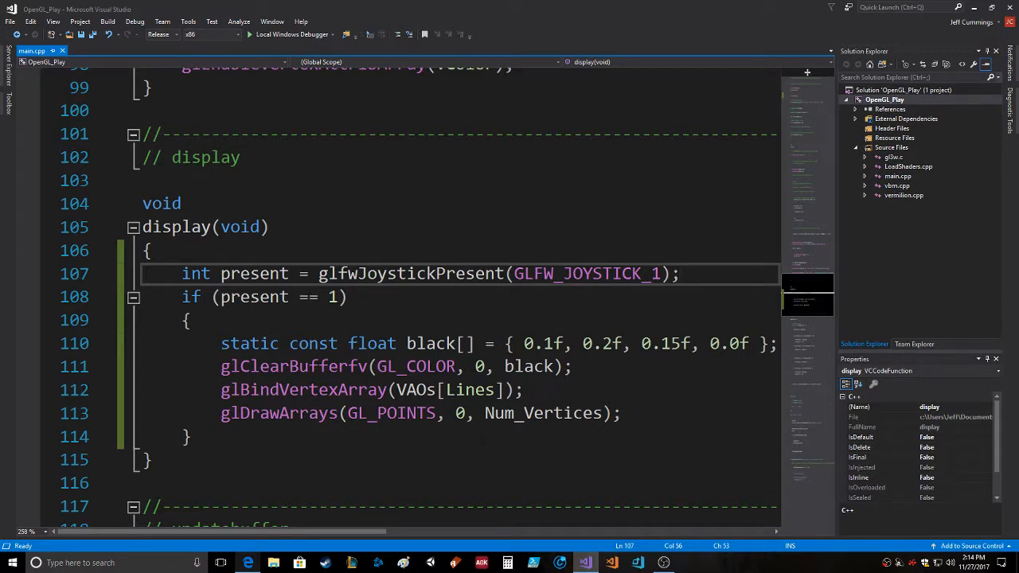
click(680, 273)
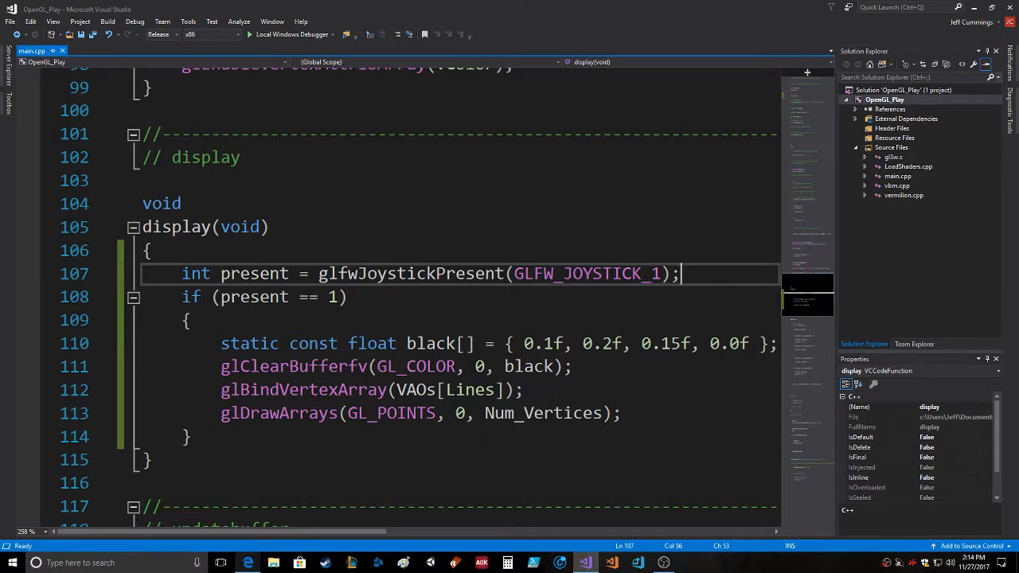